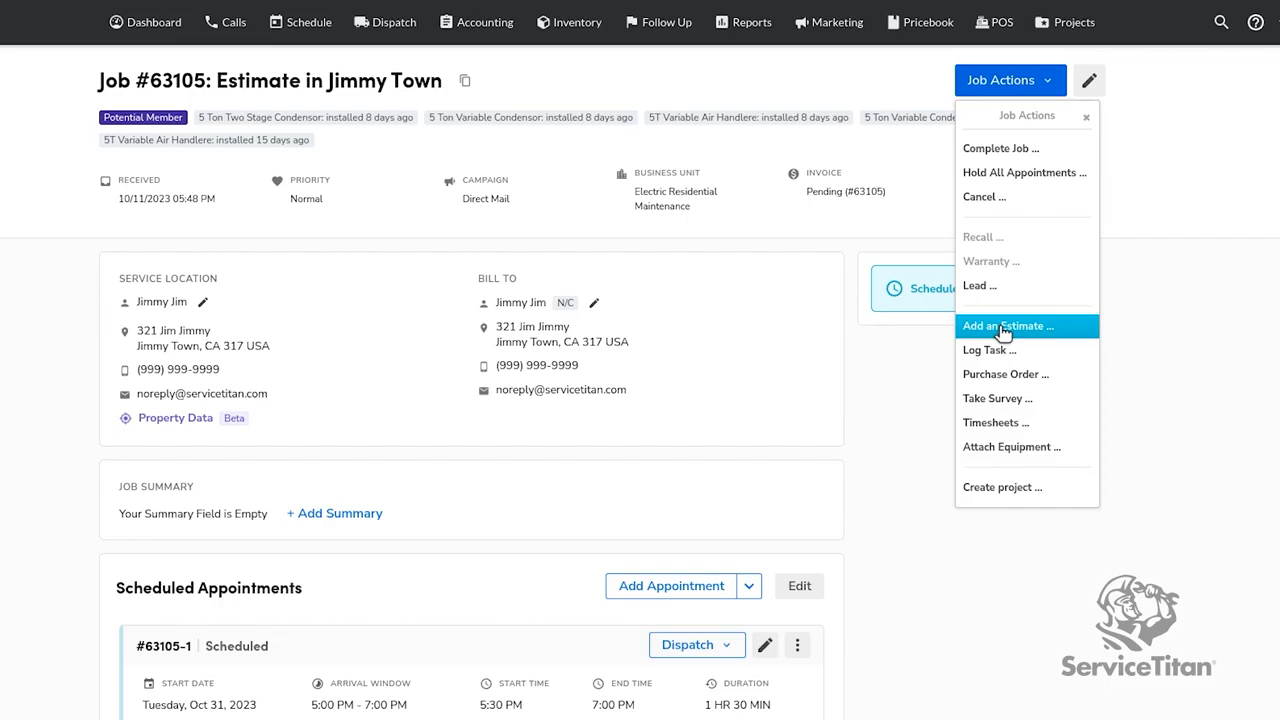
Start adding an estimate to job #63105 via Job Actions, showing the Build Estimate(s) dialog.
click(1008, 326)
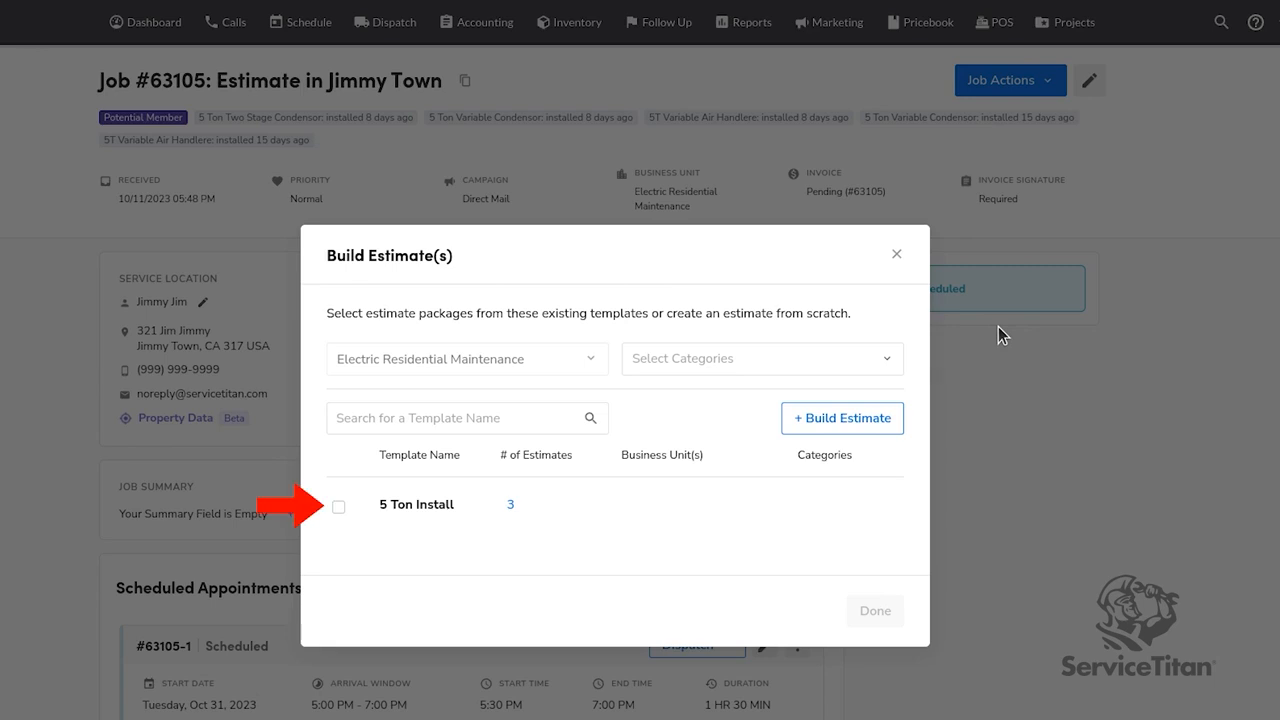
Build the Silver, Gold and Platinum estimates from the 5 Ton Install template.
click(338, 506)
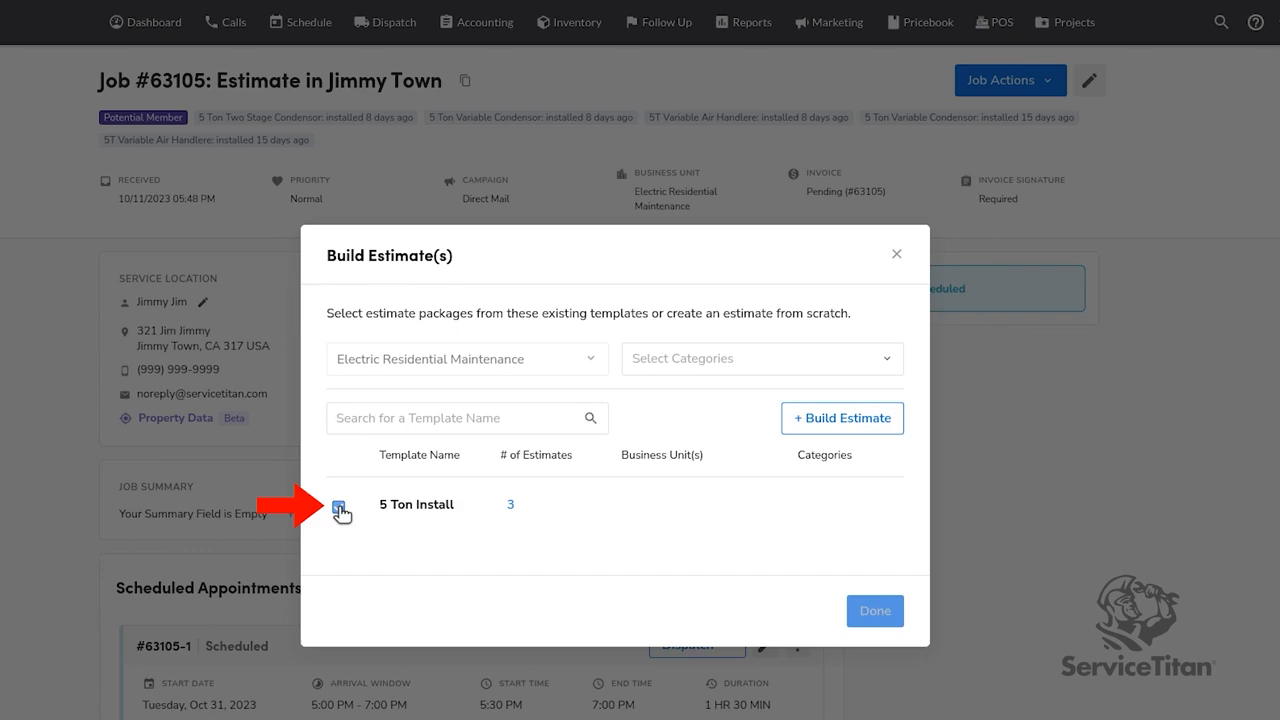
click(338, 506)
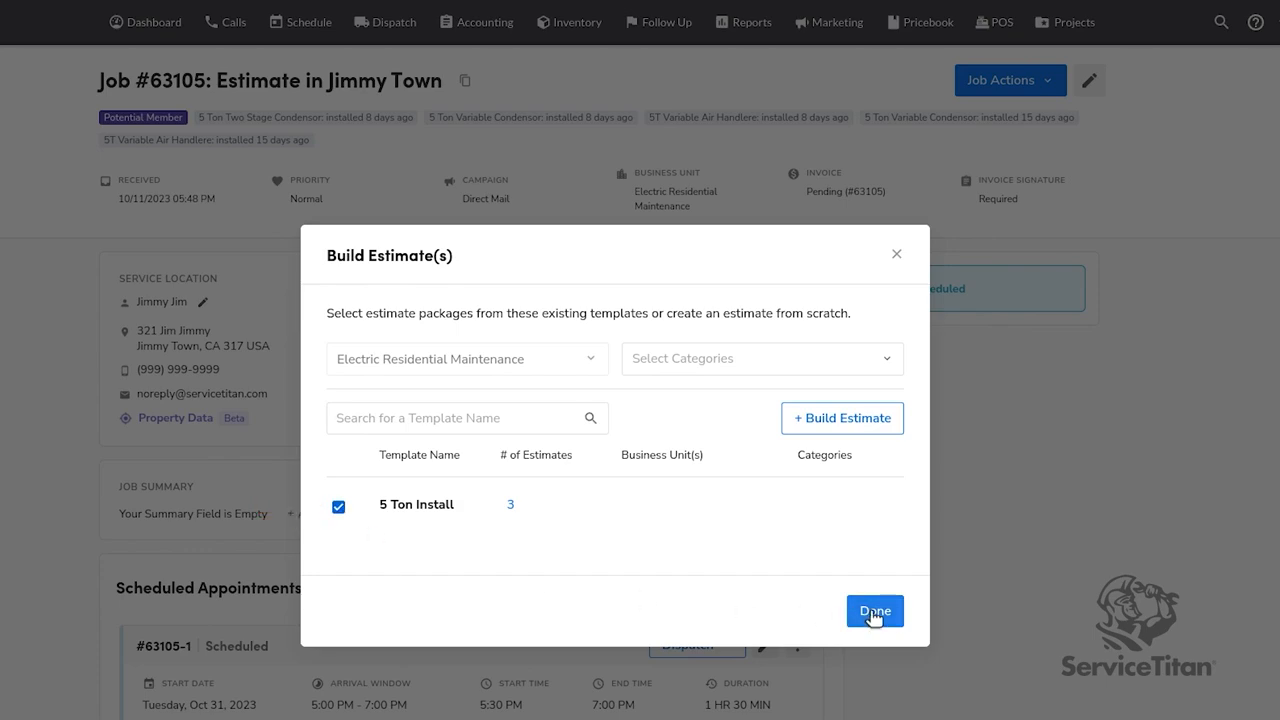
click(874, 612)
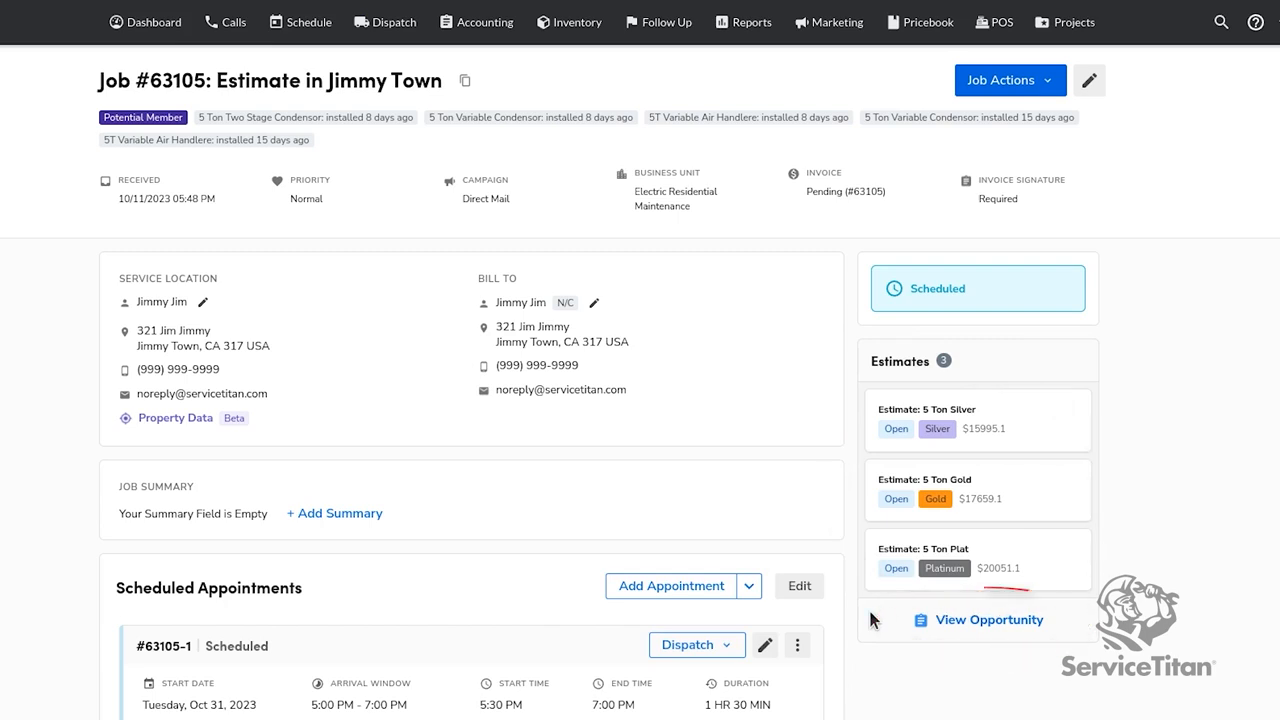
mouse_move(920, 490)
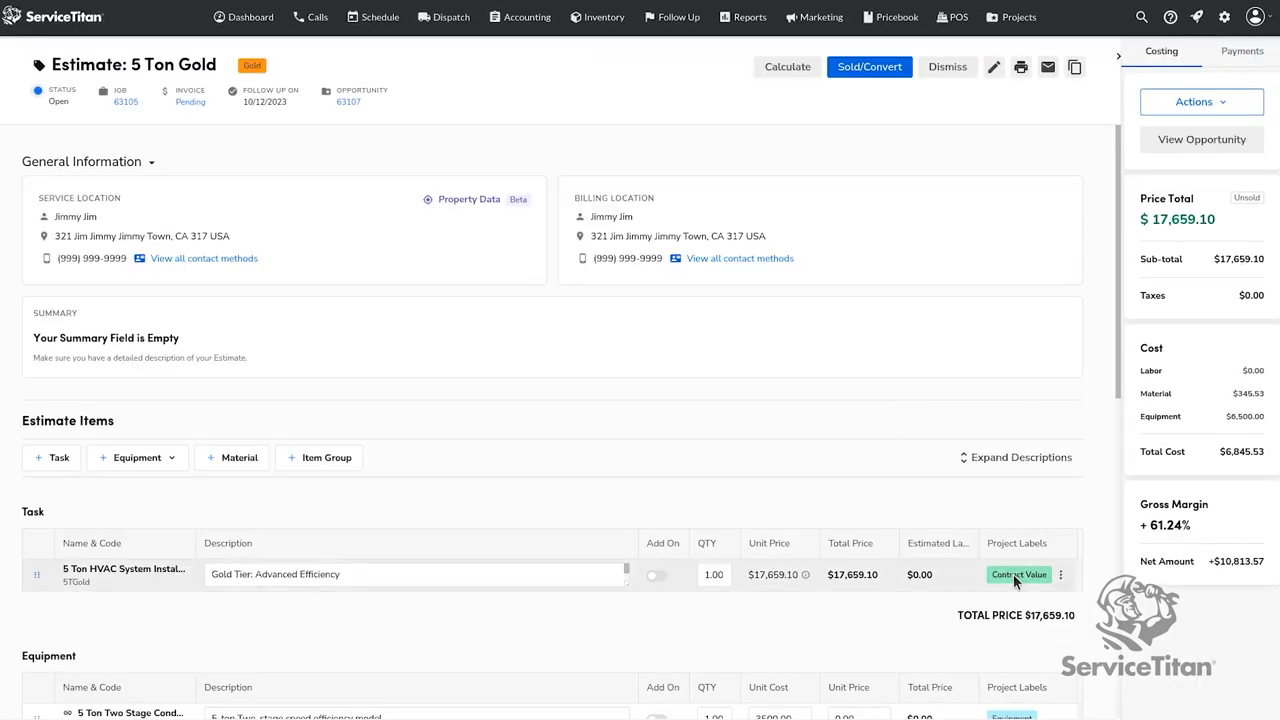
Review the two-stage condenser item's project labels on the 5 Ton Gold estimate, then begin marking it sold.
scroll(down, 3)
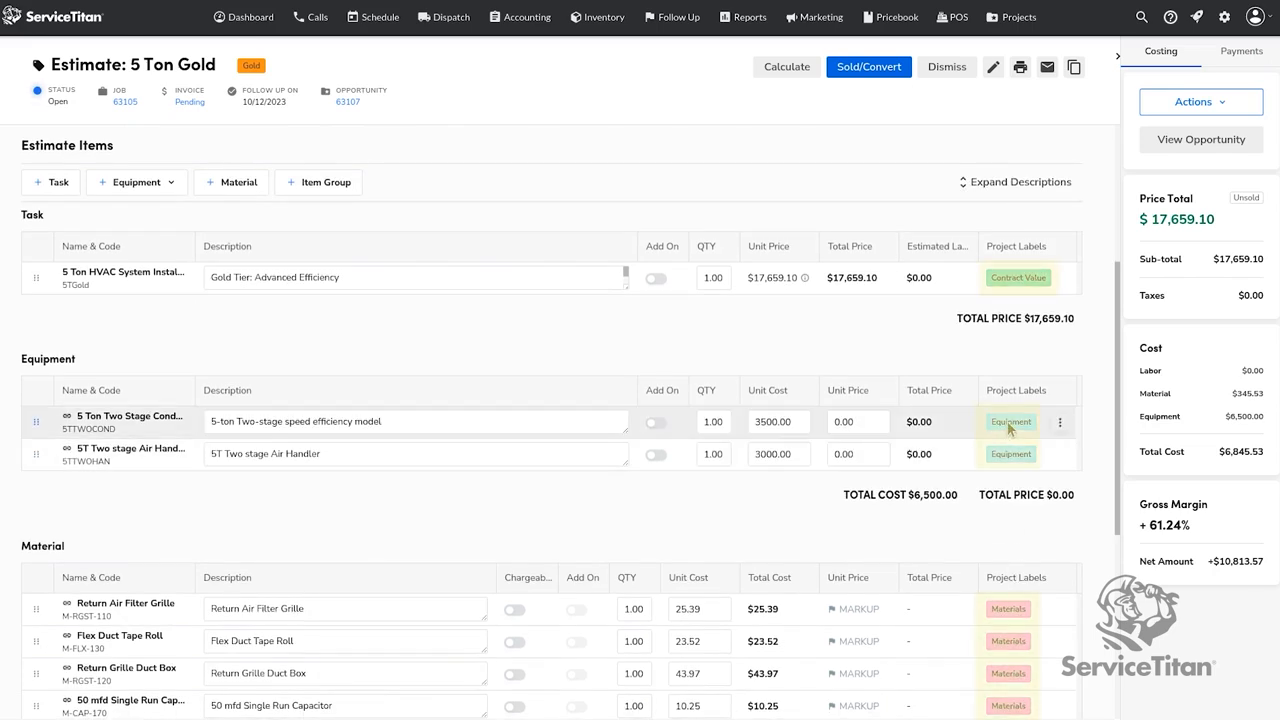
mouse_move(1012, 420)
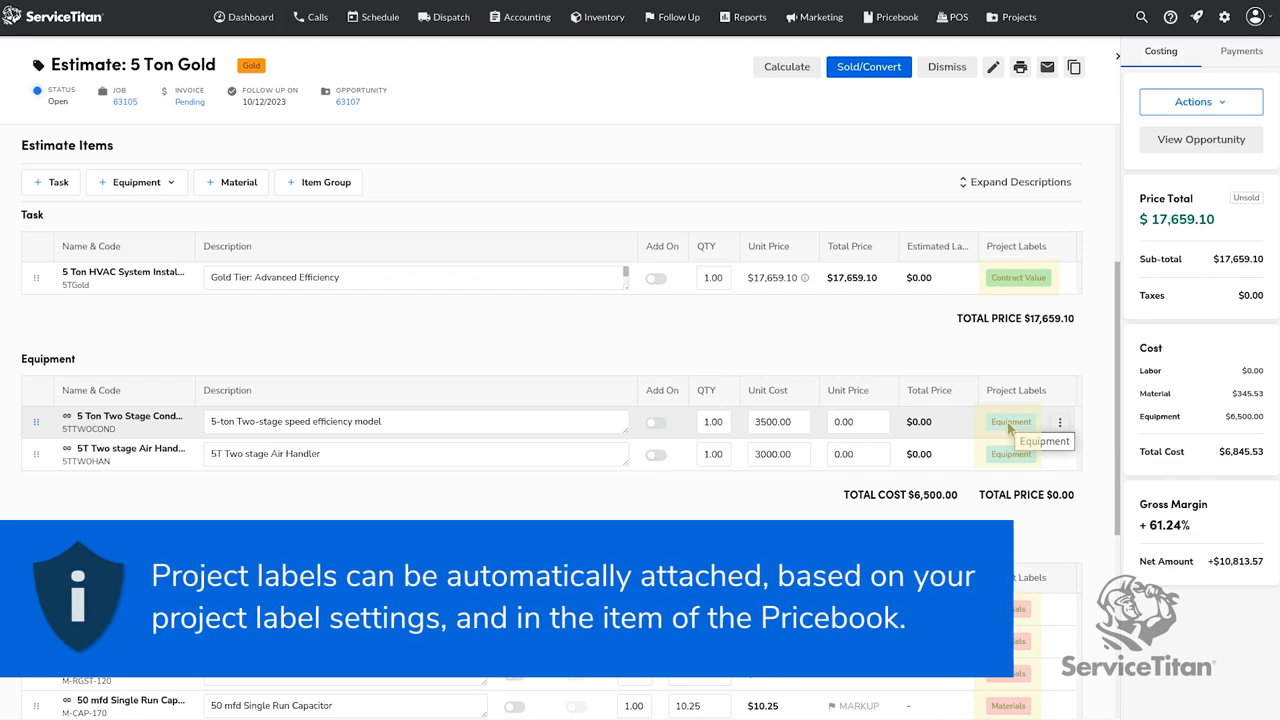
click(1060, 420)
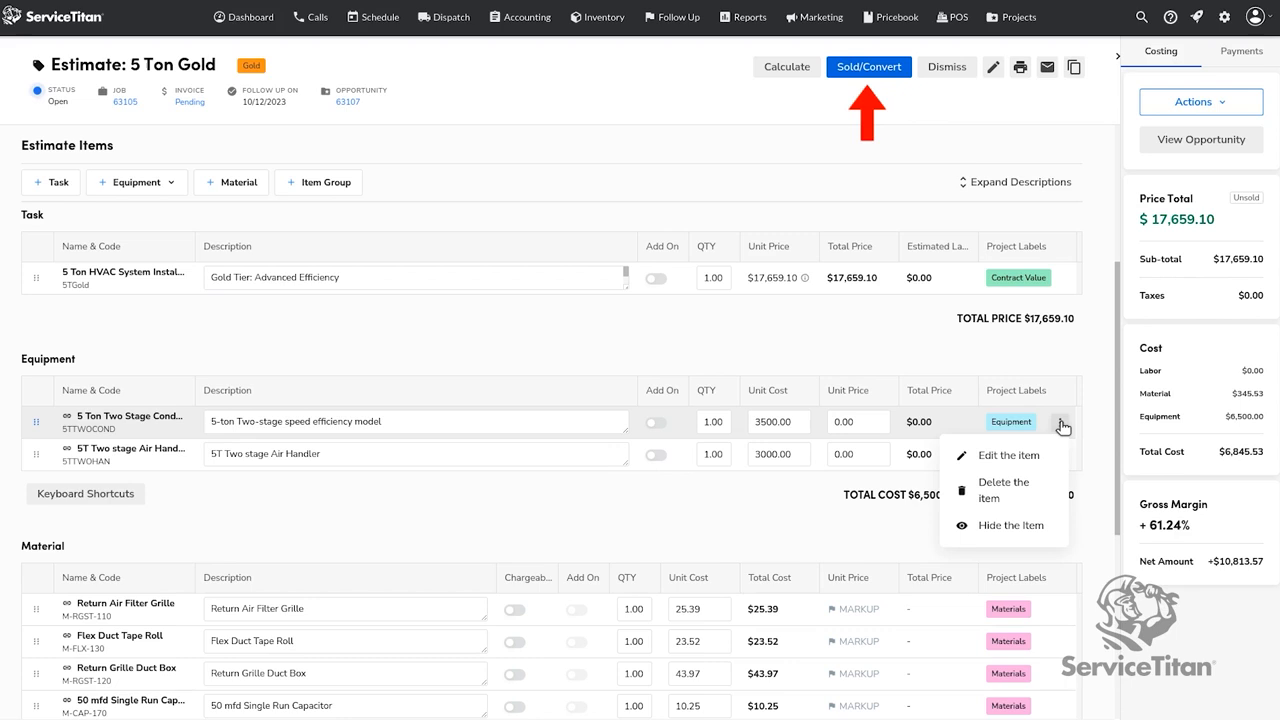
click(868, 66)
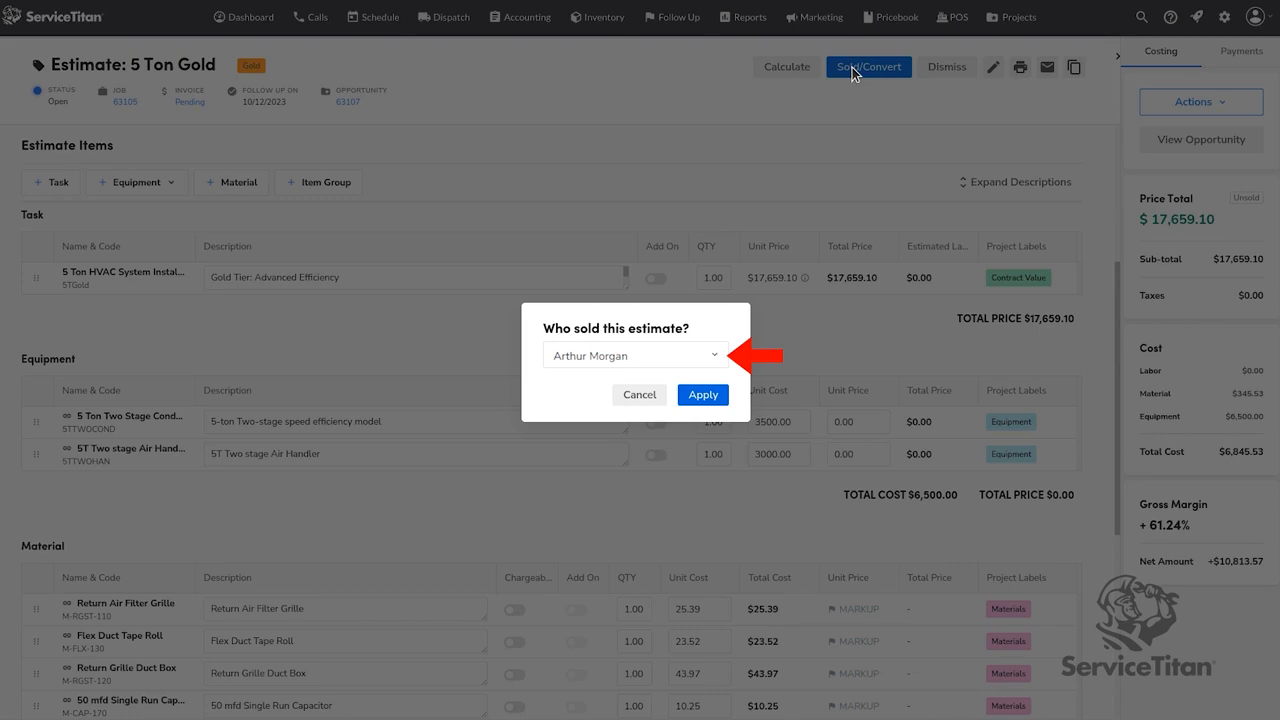
Record Andy Helper as the seller so the 5 Ton Gold estimate is marked Sold.
click(702, 394)
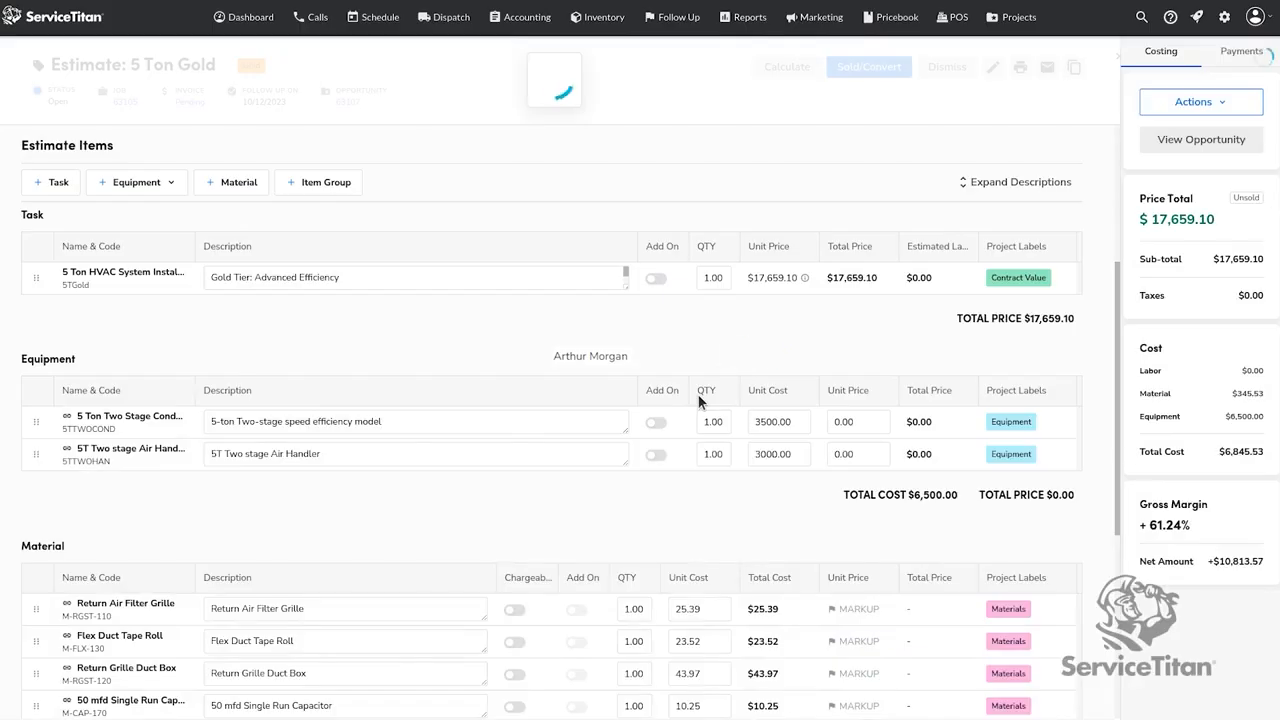
click(868, 66)
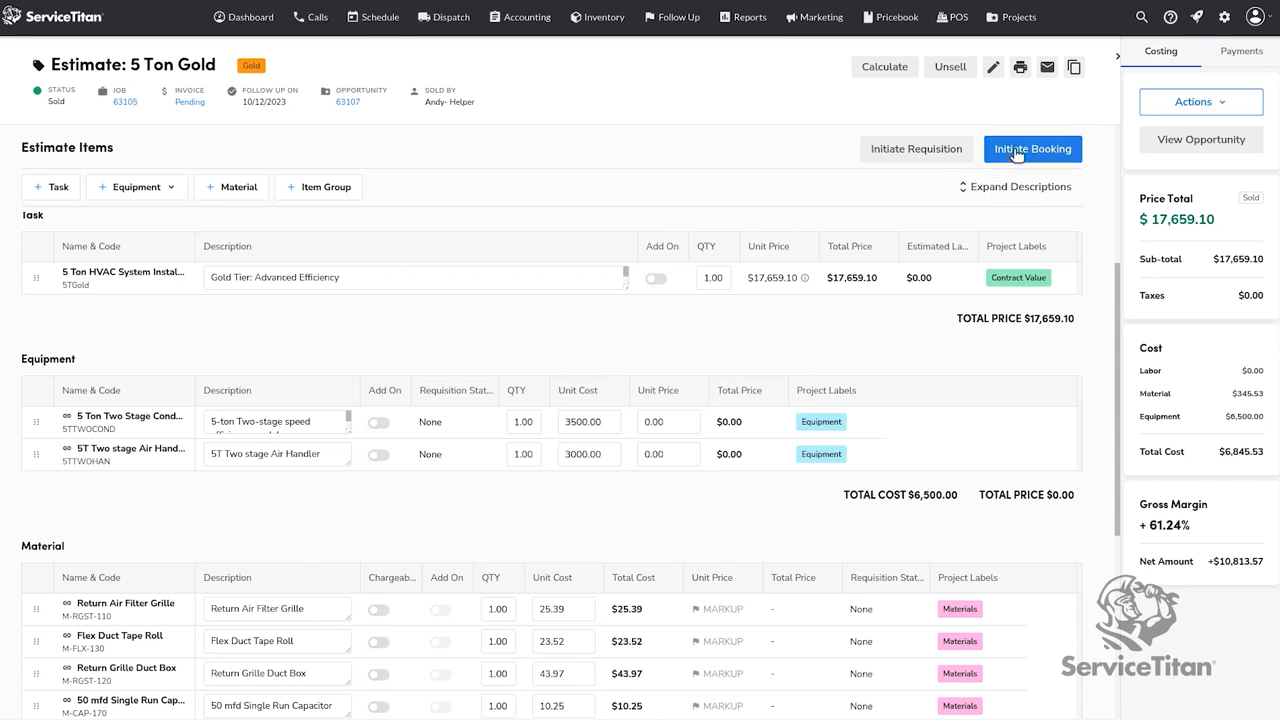
Select all the sold estimate's items and book them as a new job.
click(1032, 148)
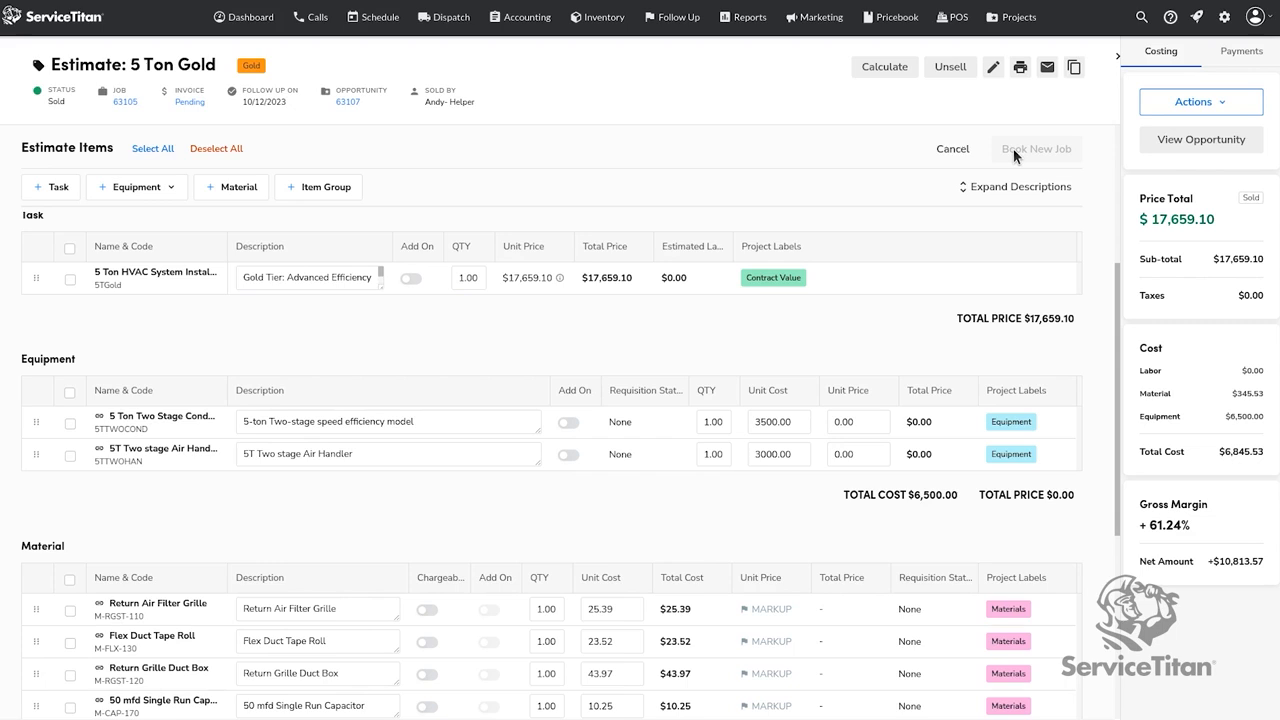
click(70, 248)
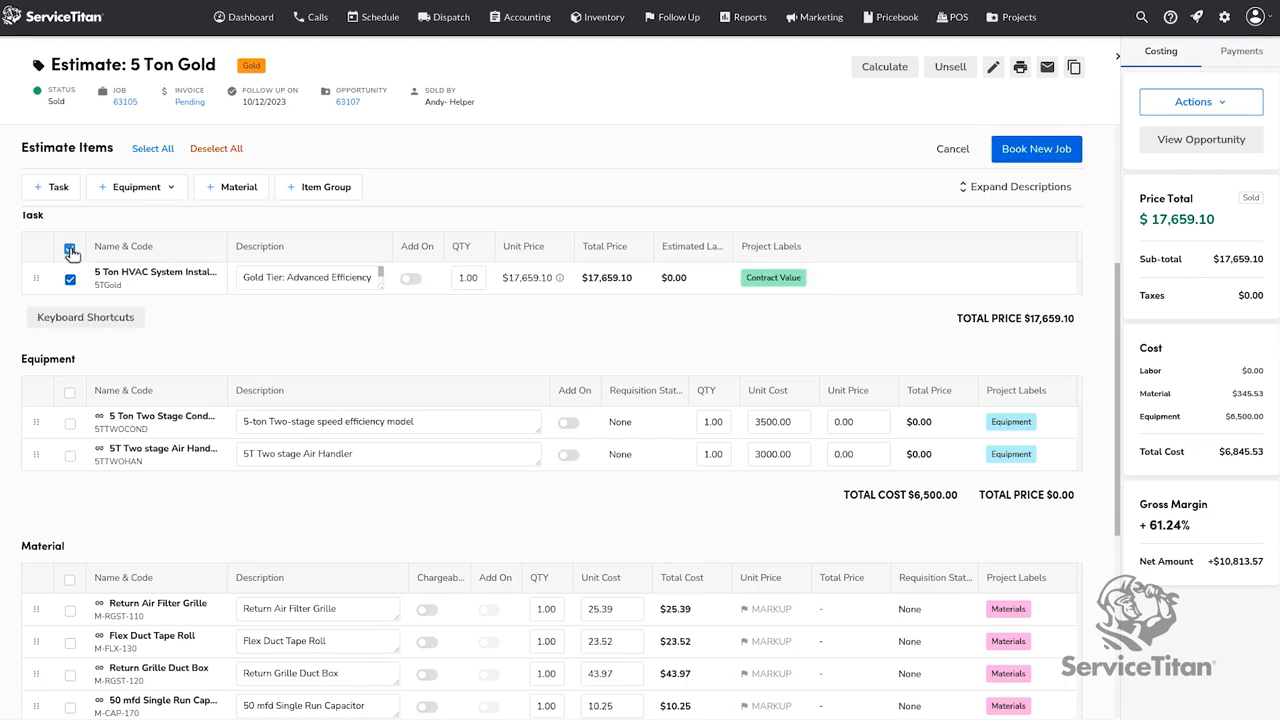
click(1036, 148)
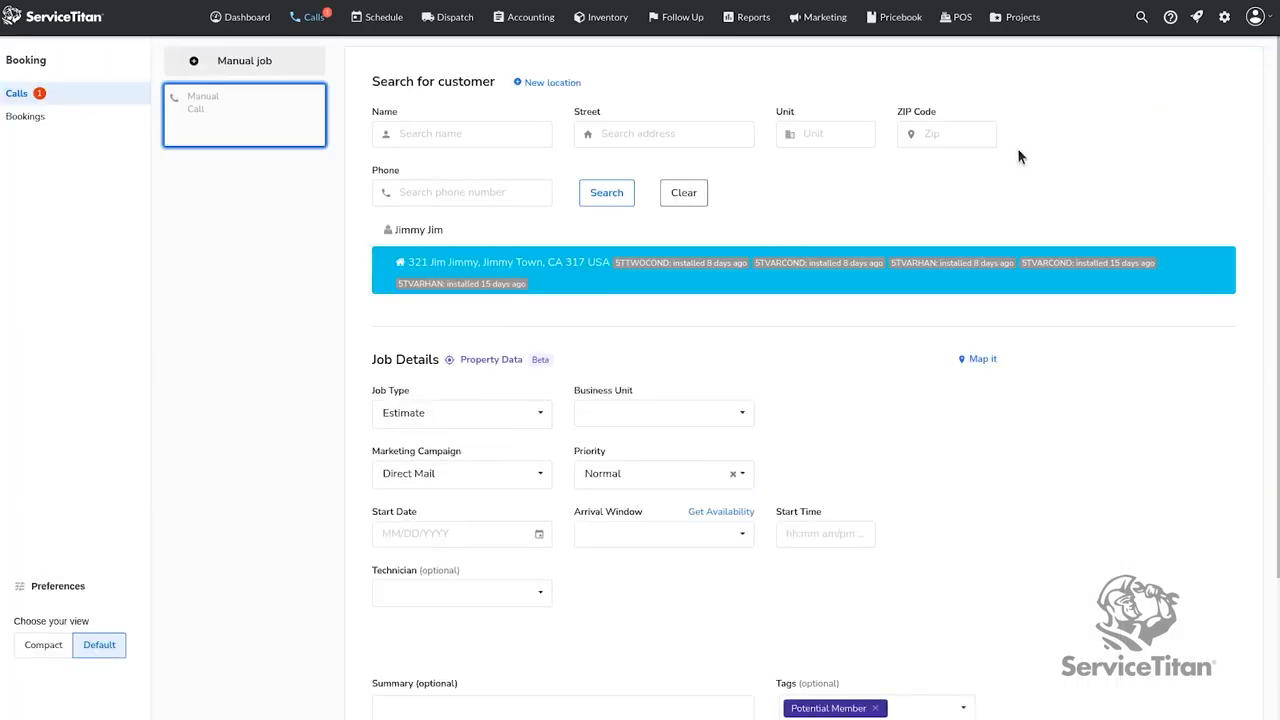
Set the new job's type to Install and go to its linked project #97423.
click(460, 412)
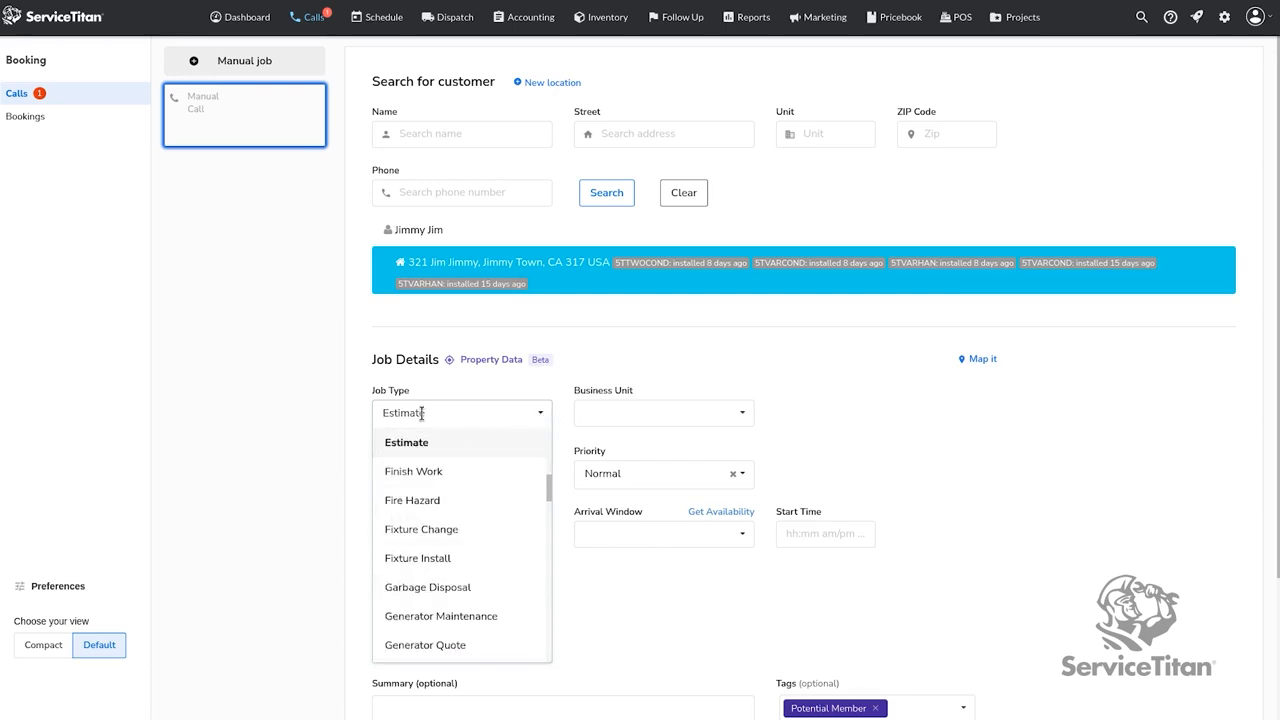
text(Install)
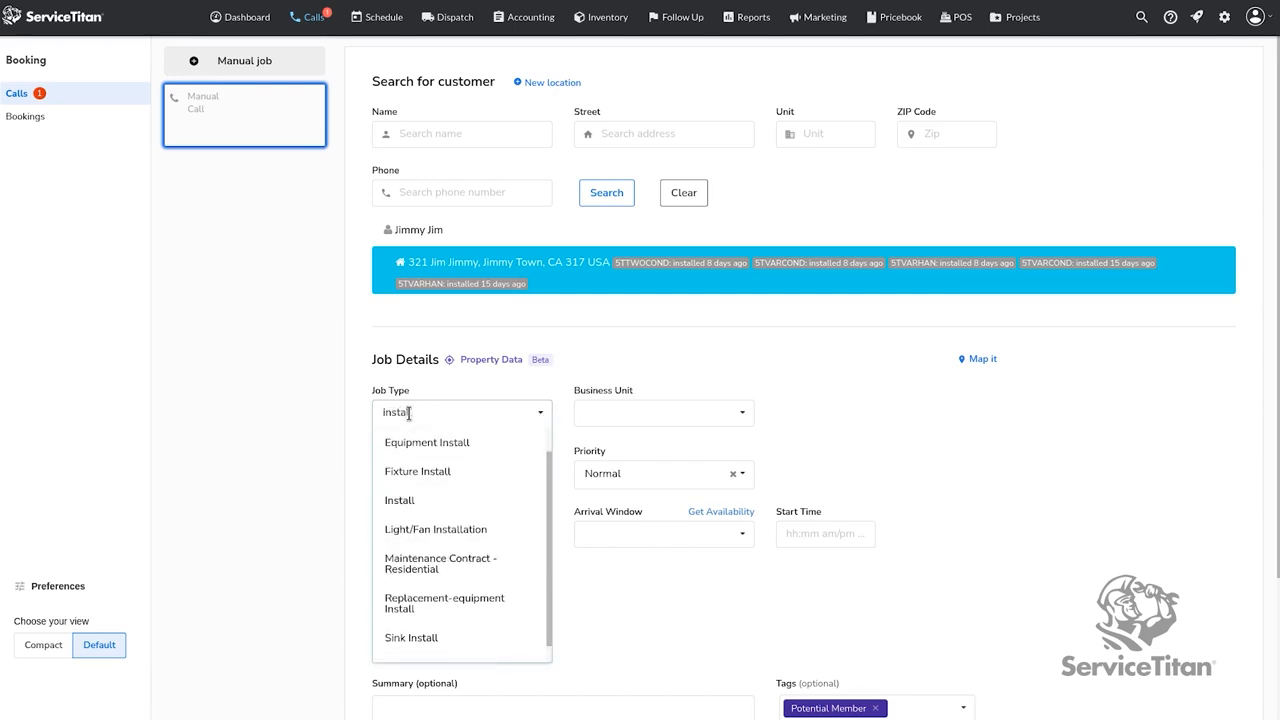
click(400, 500)
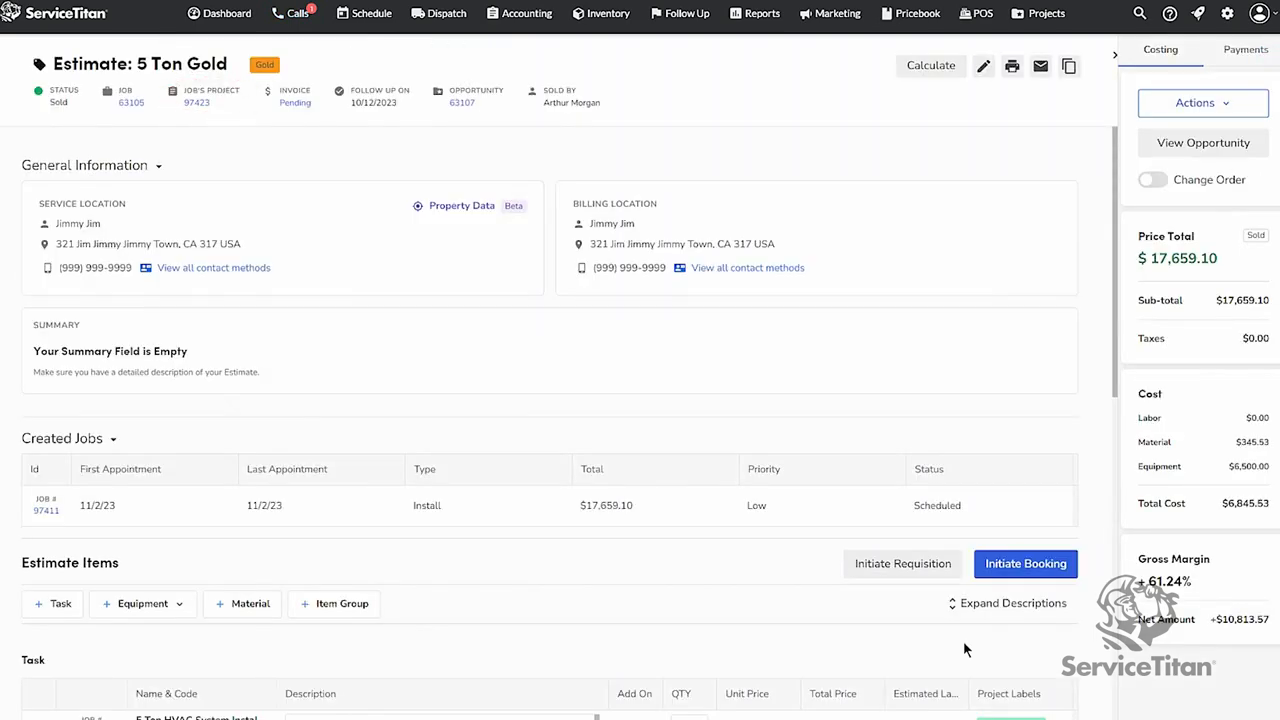
mouse_move(208, 124)
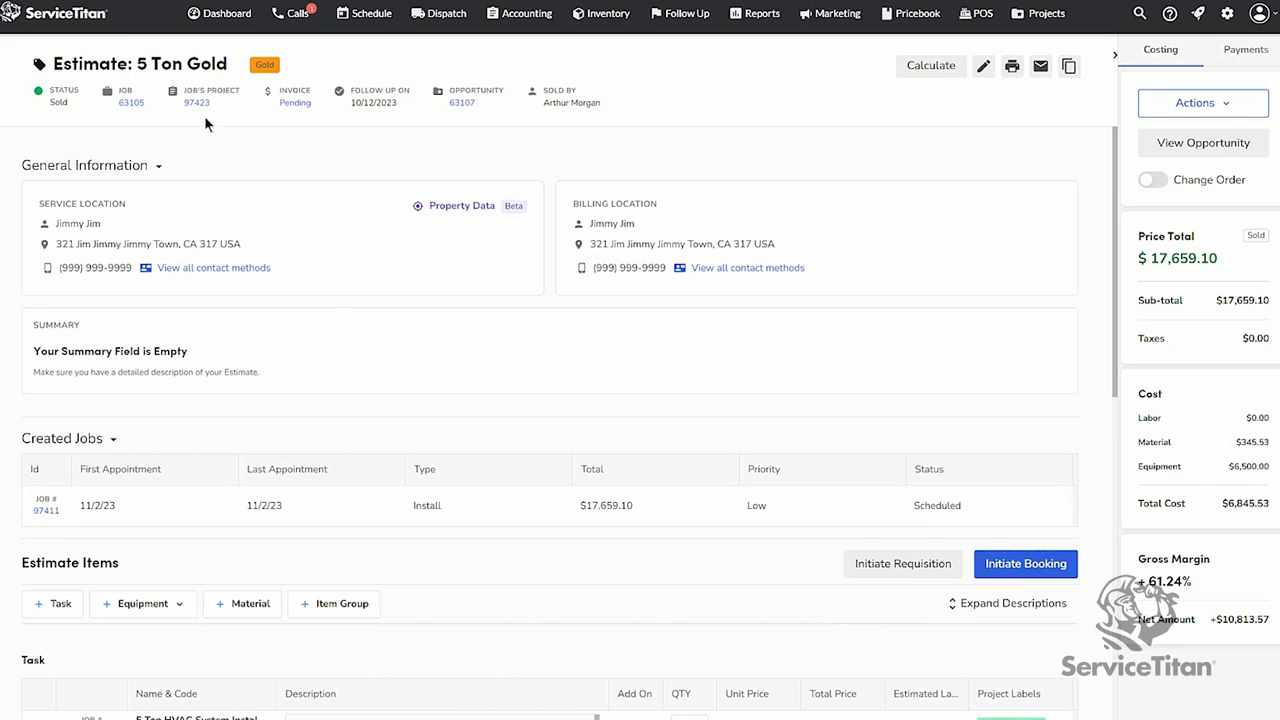
click(196, 102)
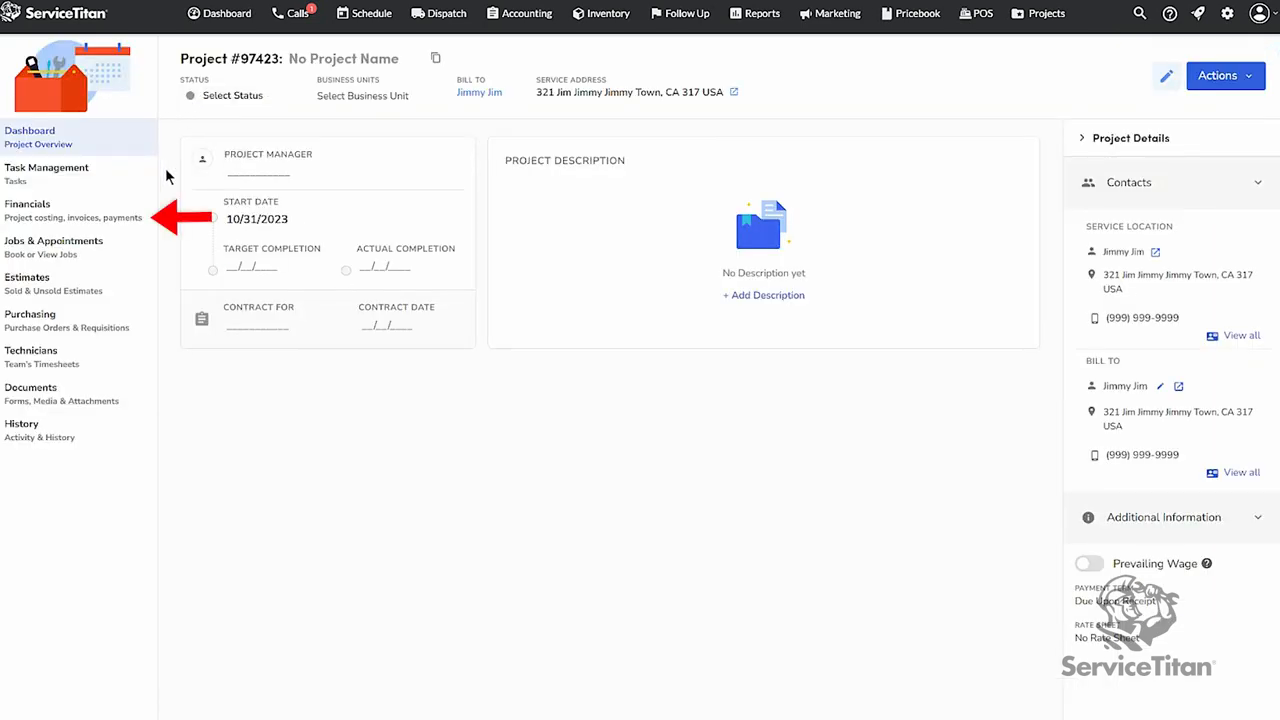
Show project #97423's financials with the Budget vs Actual table per project label.
click(28, 210)
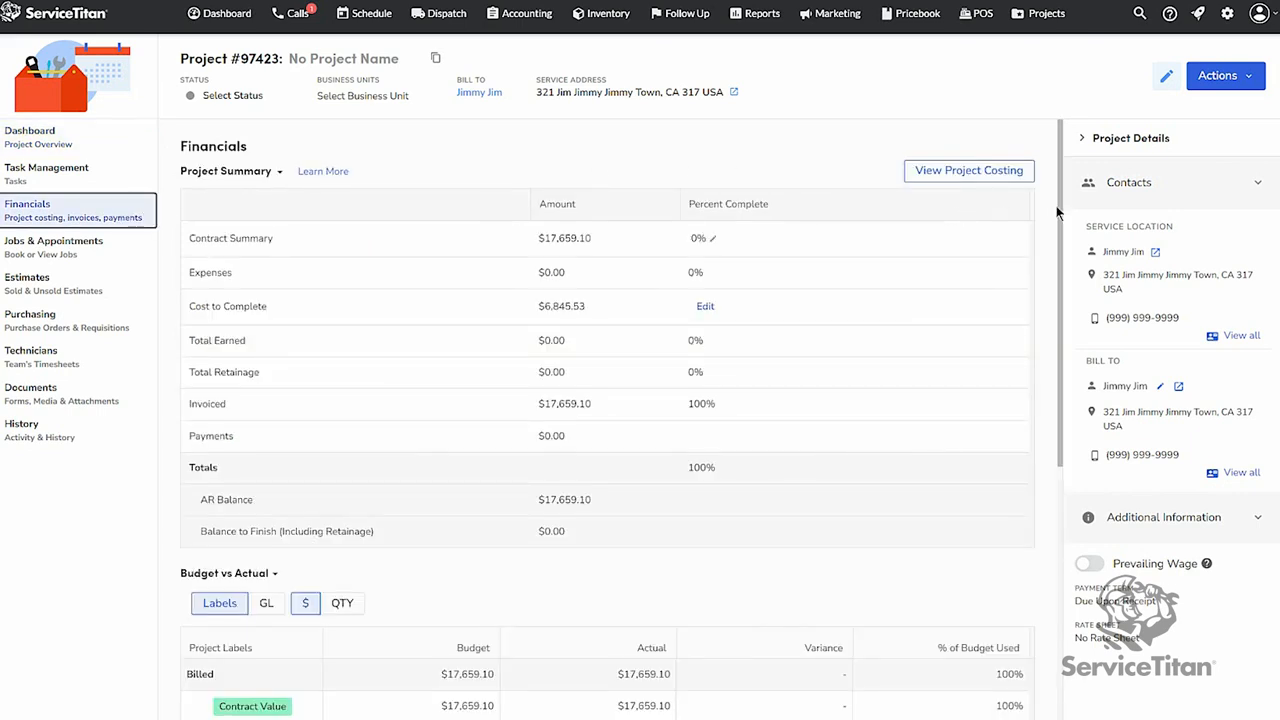
scroll(down, 3)
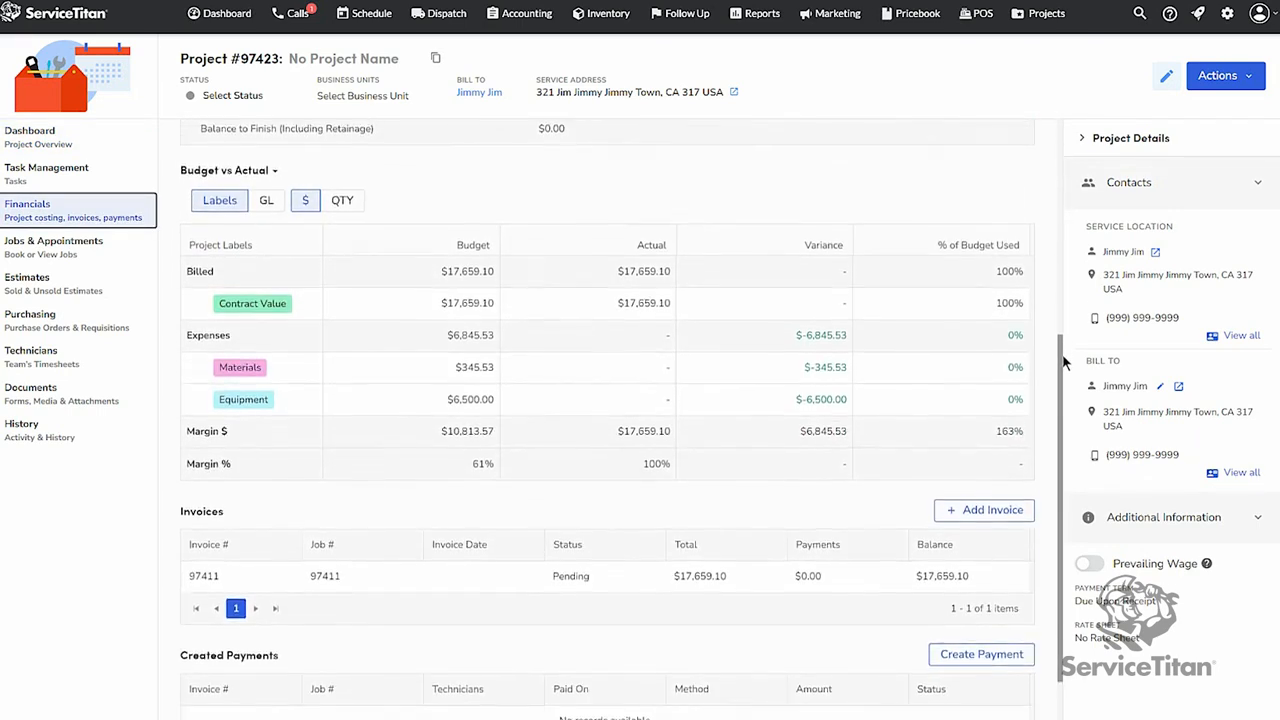
scroll(down, 3)
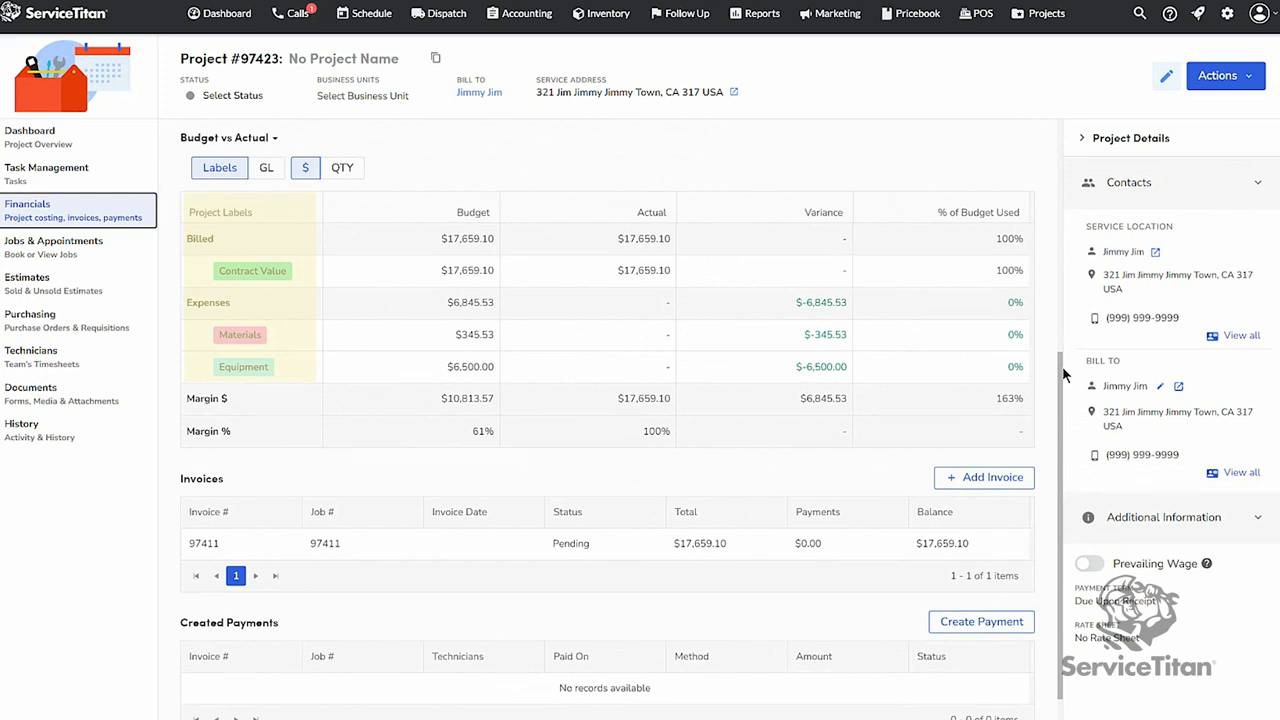